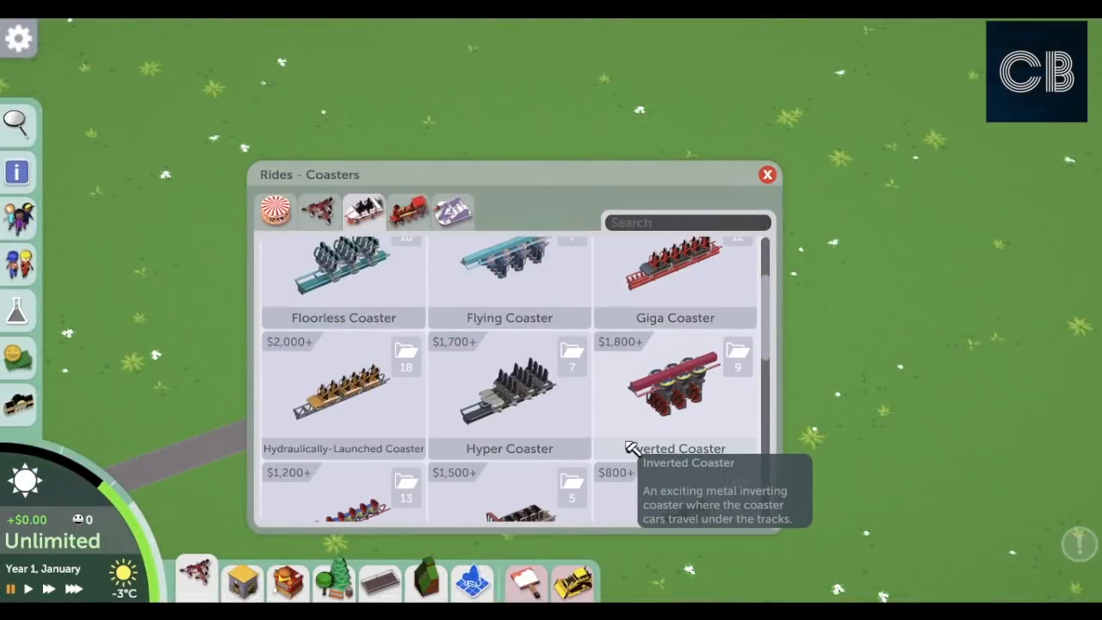
# - Scroll the coaster catalogue to choose a coaster type for the station
pyautogui.scroll(-3)
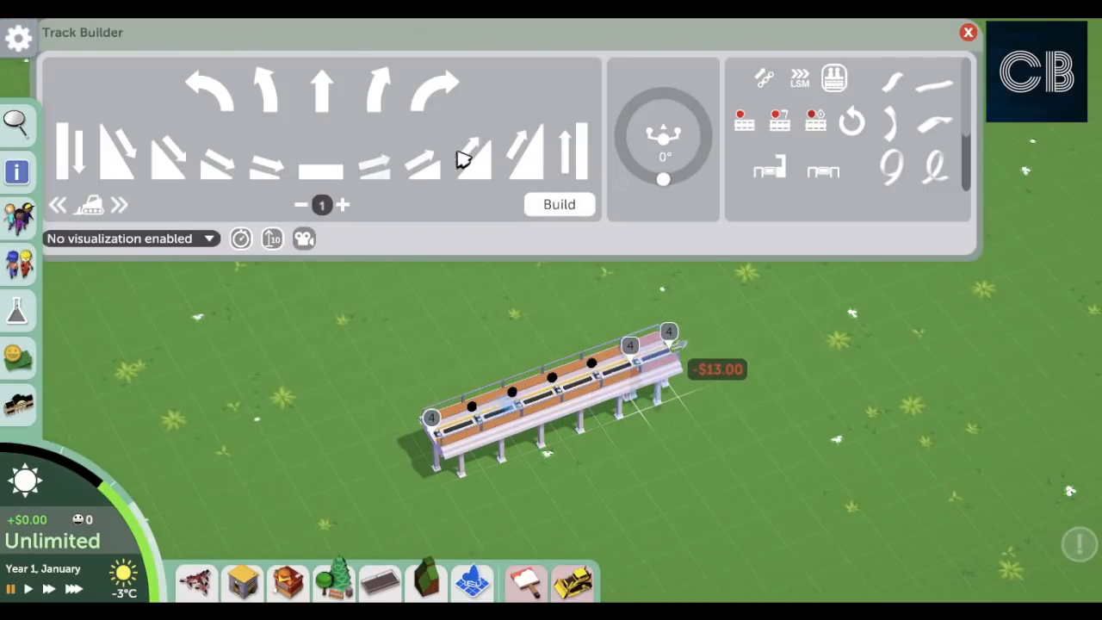
# - Curve the track out of the station and lengthen the steep lift hill to height 13
pyautogui.click(559, 204)
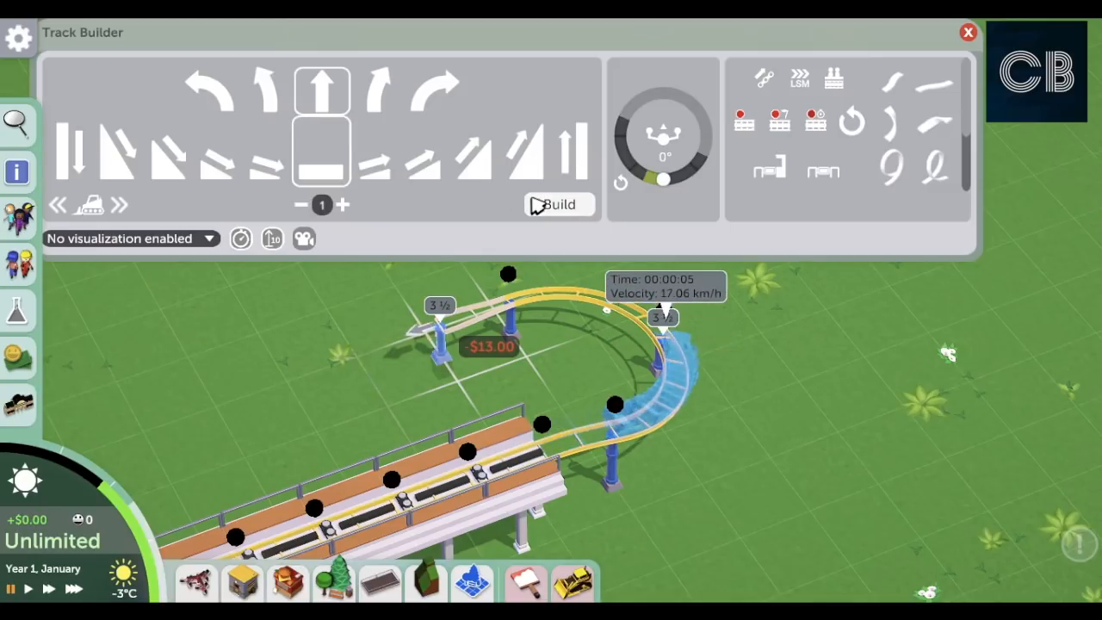
pyautogui.click(472, 151)
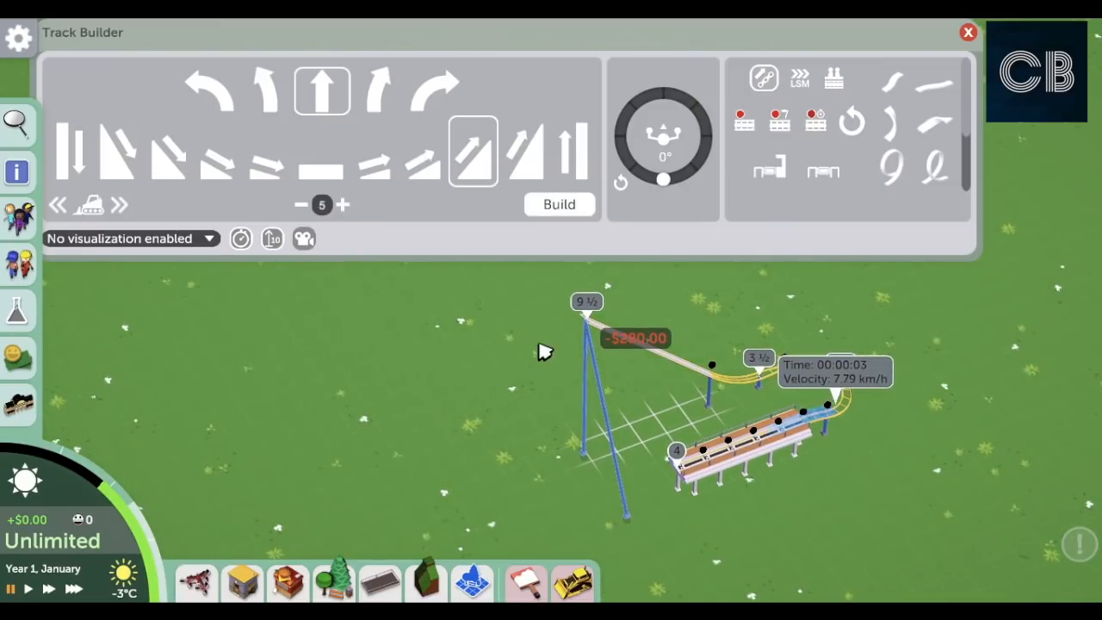
pyautogui.click(342, 204)
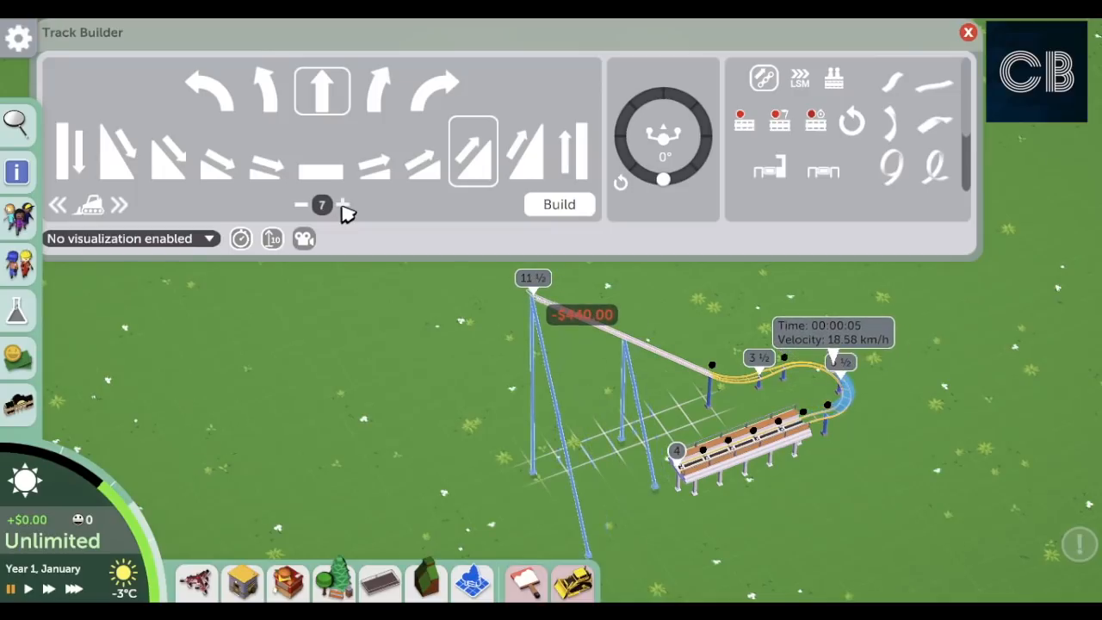
pyautogui.click(343, 205)
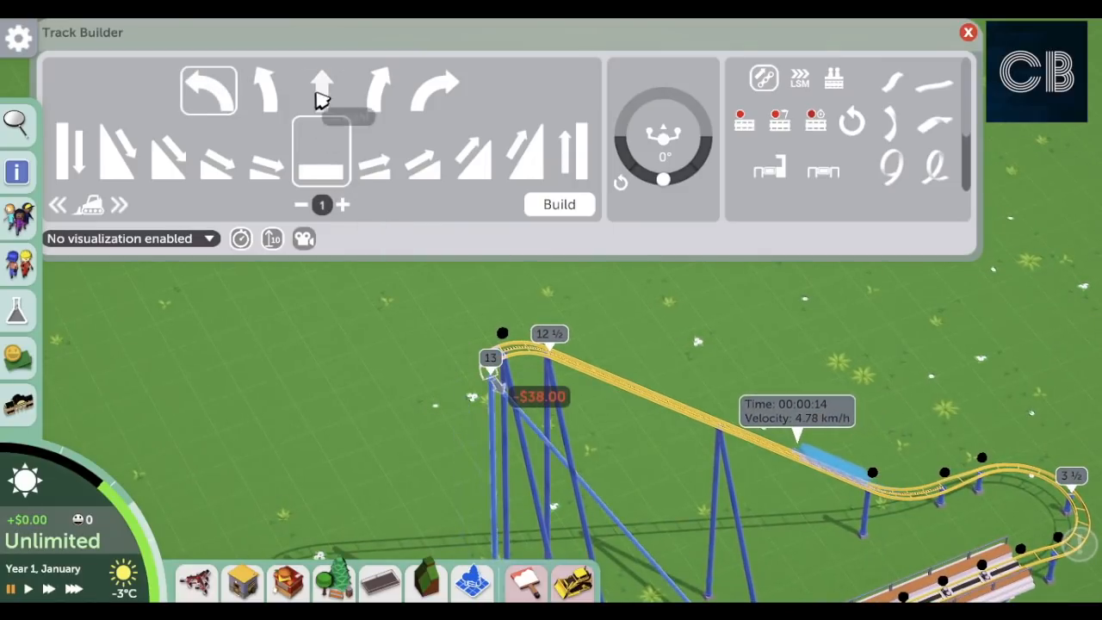
# - Build the crest turn and a single steep drop levelling out at height 4
pyautogui.click(321, 90)
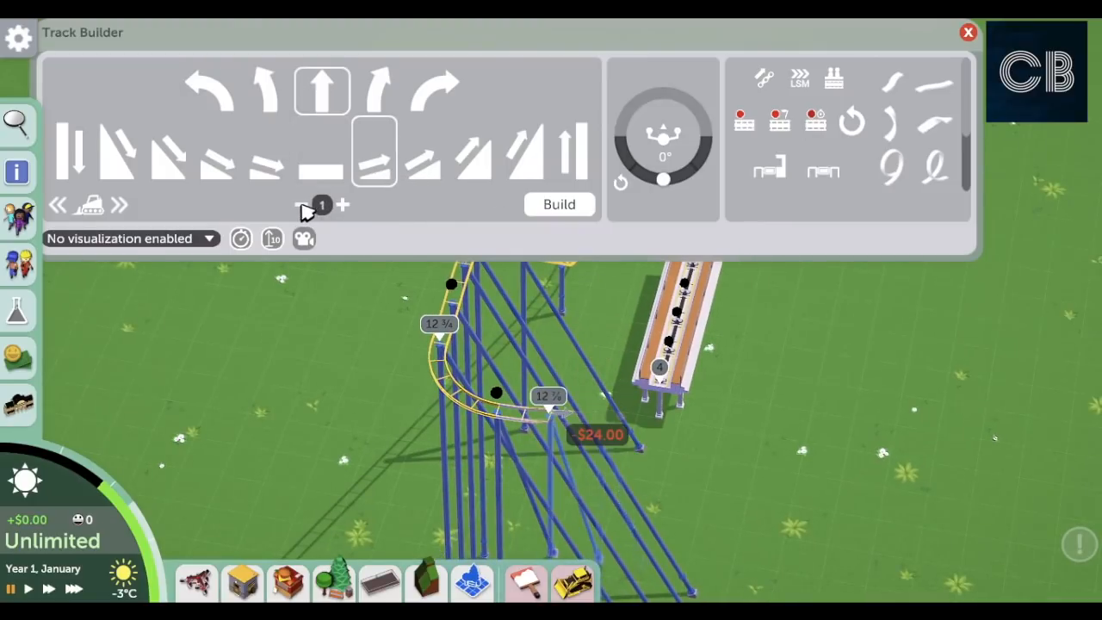
pyautogui.click(322, 150)
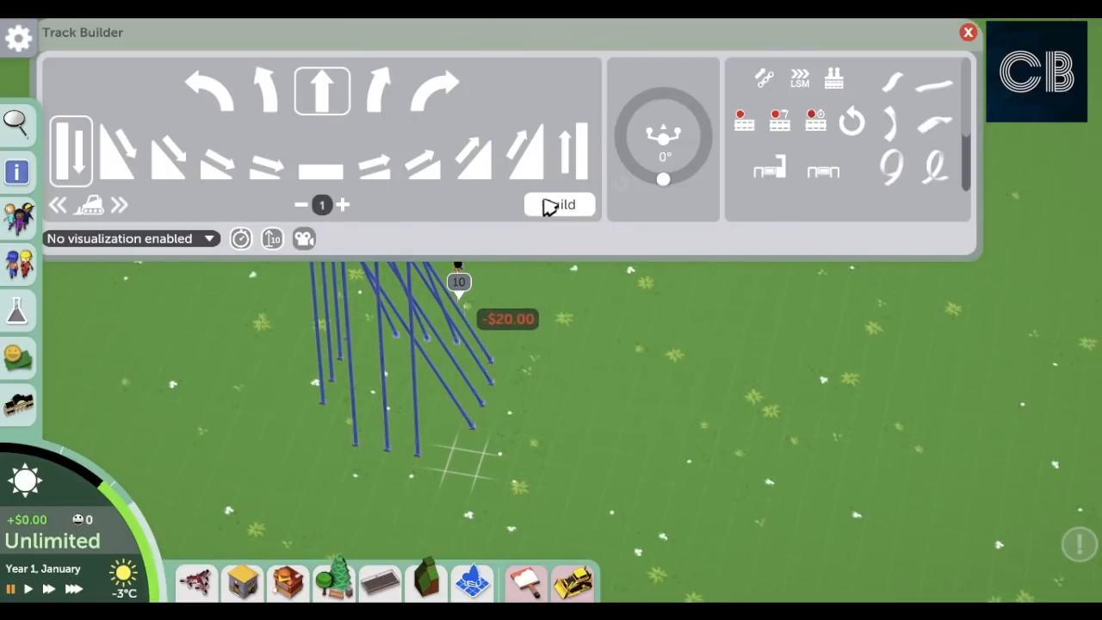
pyautogui.click(560, 205)
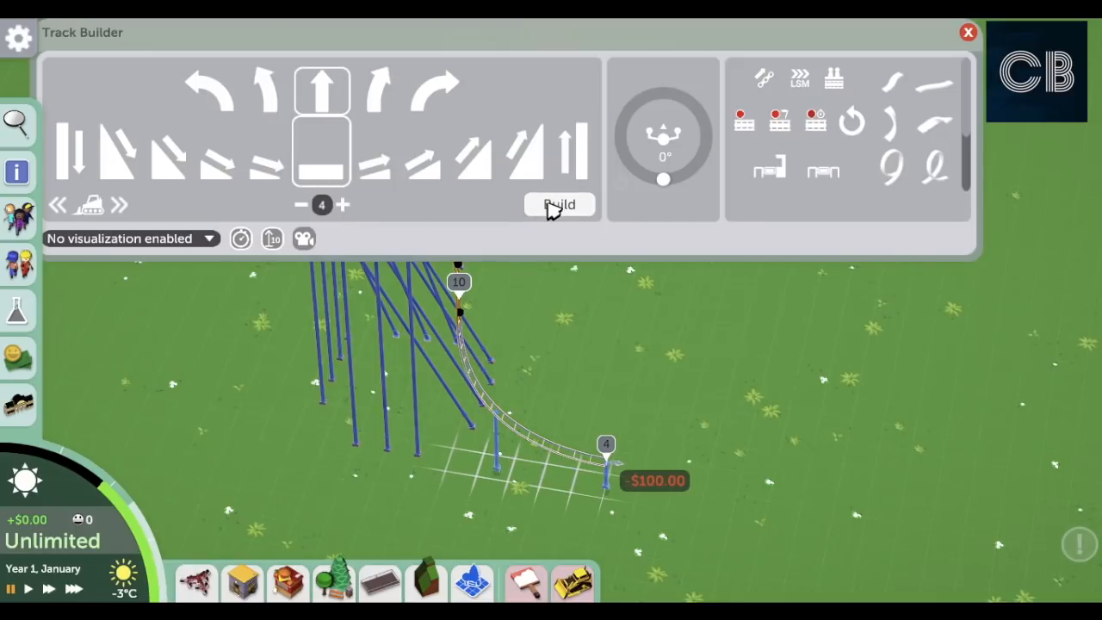
pyautogui.click(559, 204)
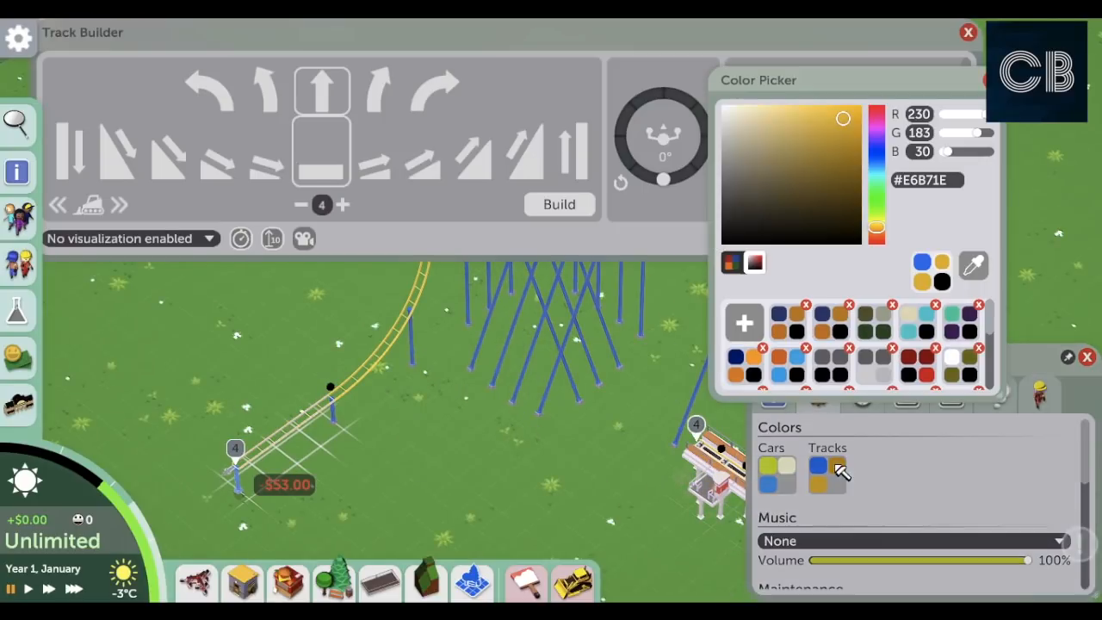
# - Set the track colour to red with black supports, then close the Color Picker
pyautogui.click(840, 469)
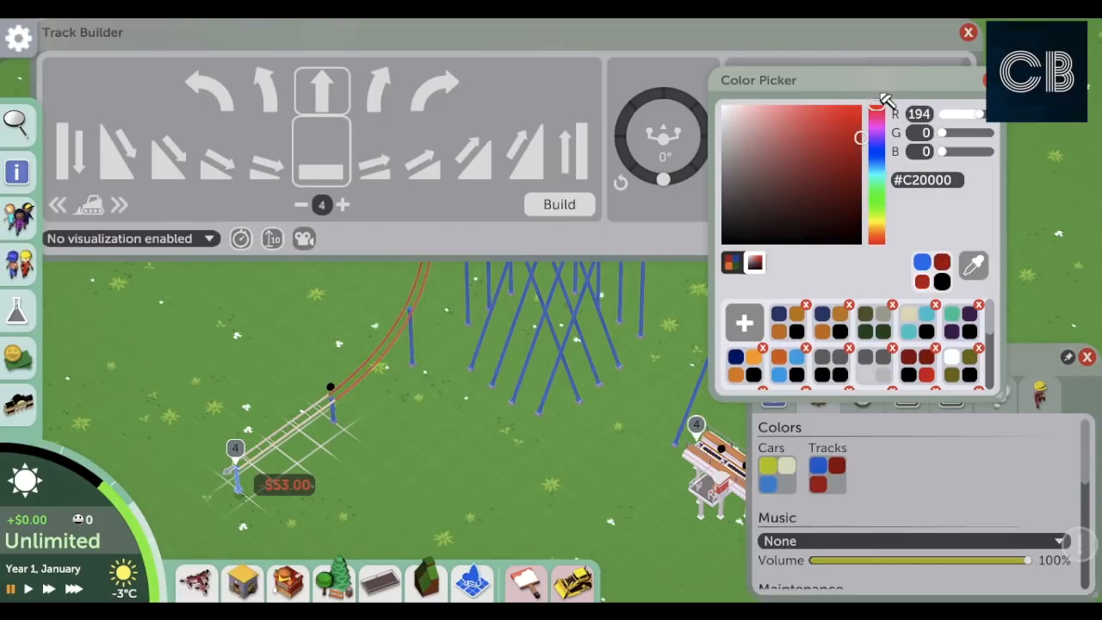
pyautogui.click(809, 185)
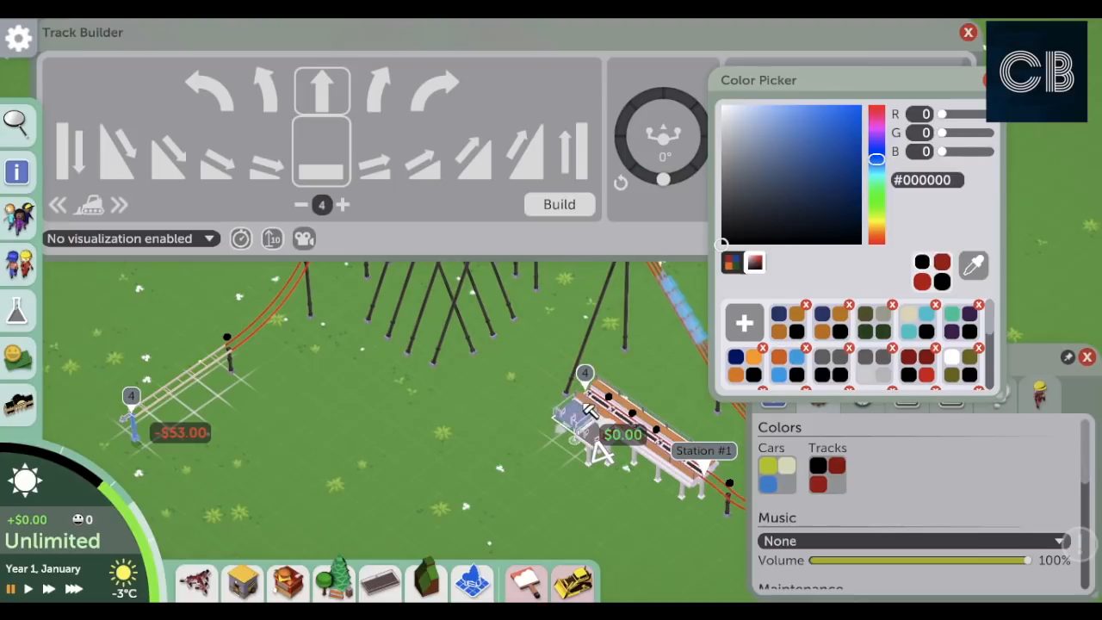
pyautogui.click(1087, 356)
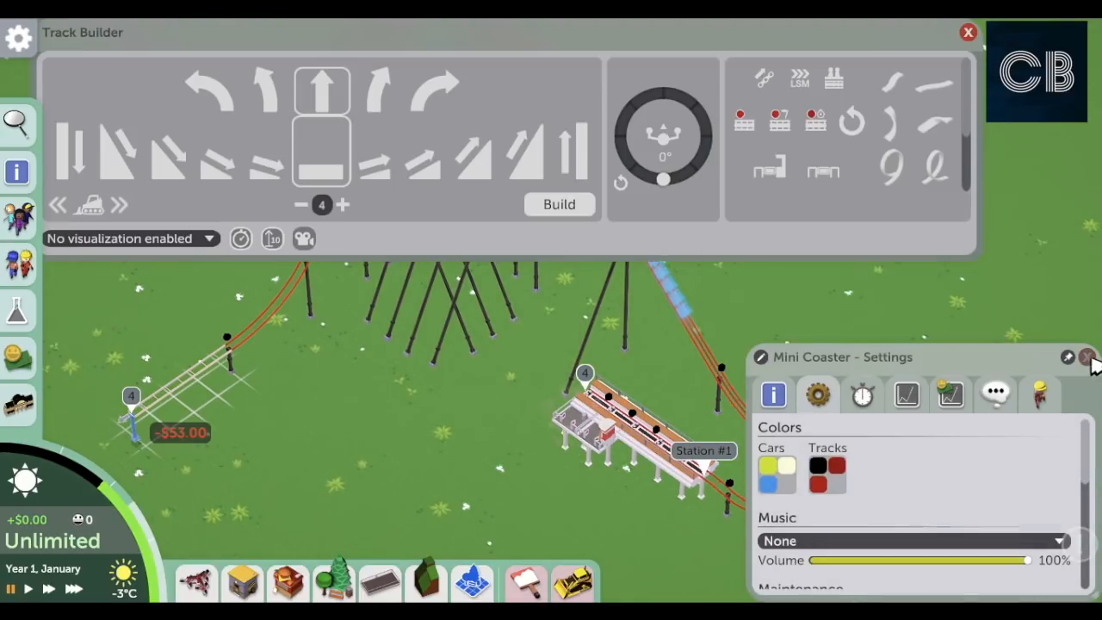
# - Give the Mini Coaster two-seat wooden cars and set it to Testing
pyautogui.click(968, 32)
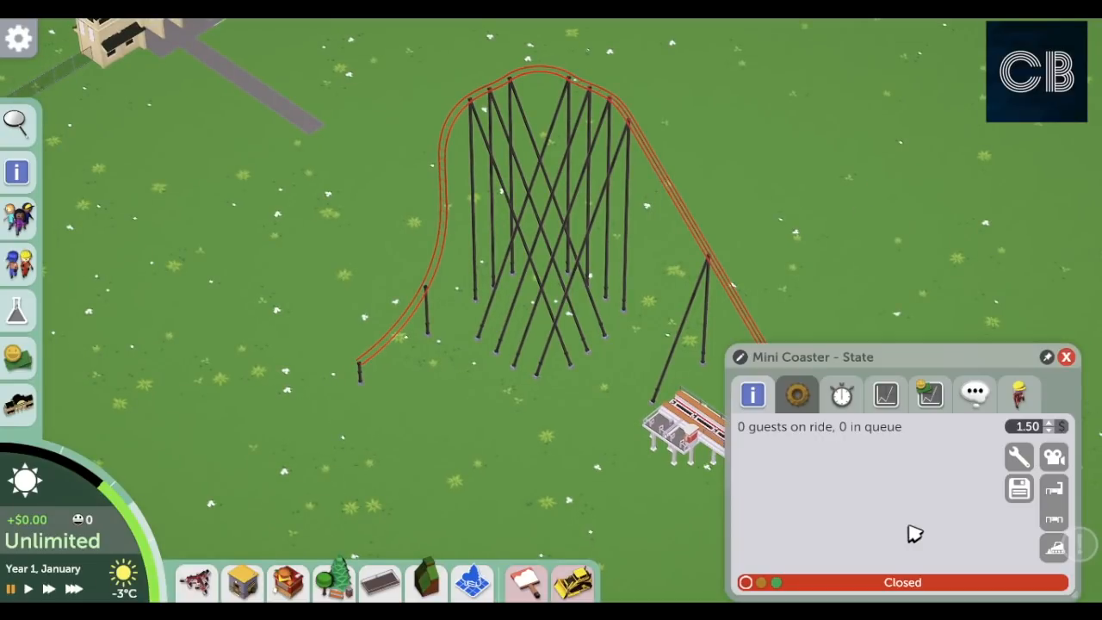
pyautogui.click(795, 394)
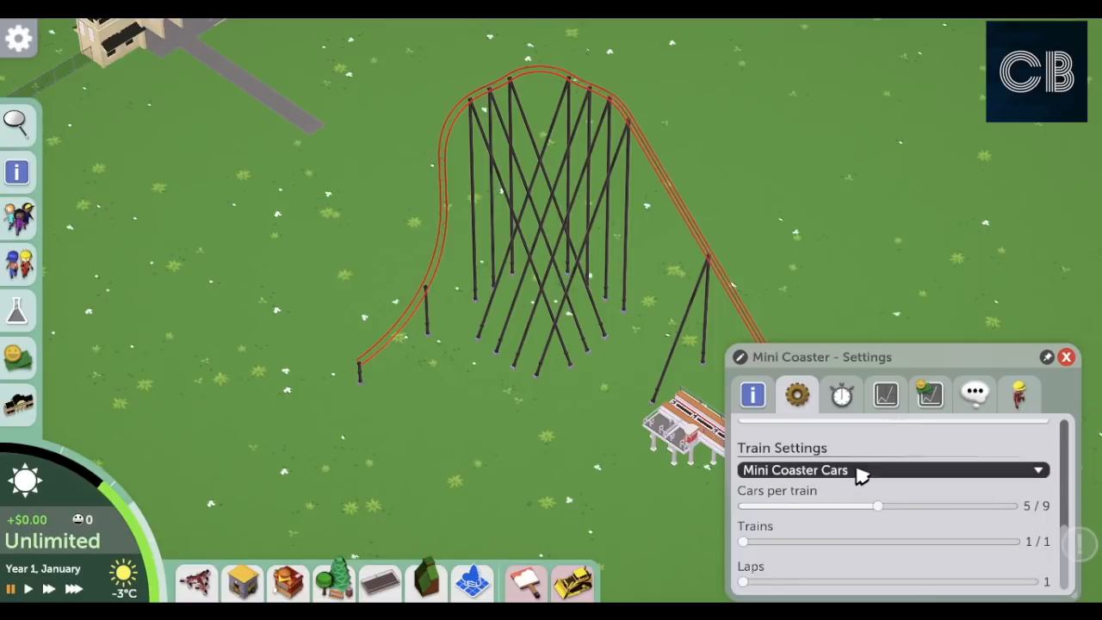
pyautogui.click(891, 470)
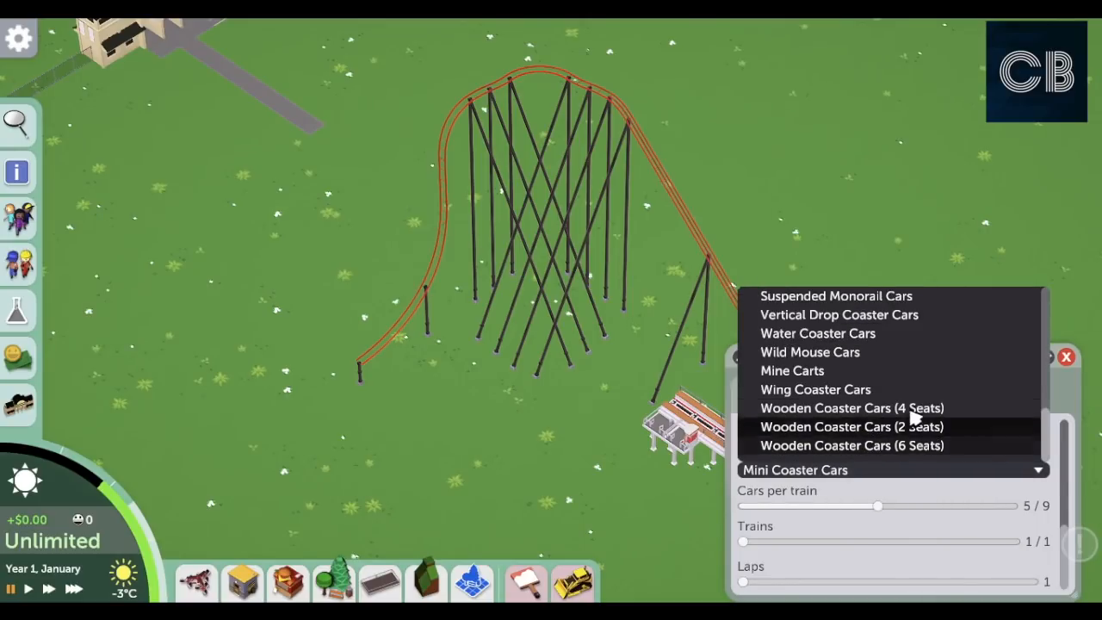
pyautogui.click(852, 407)
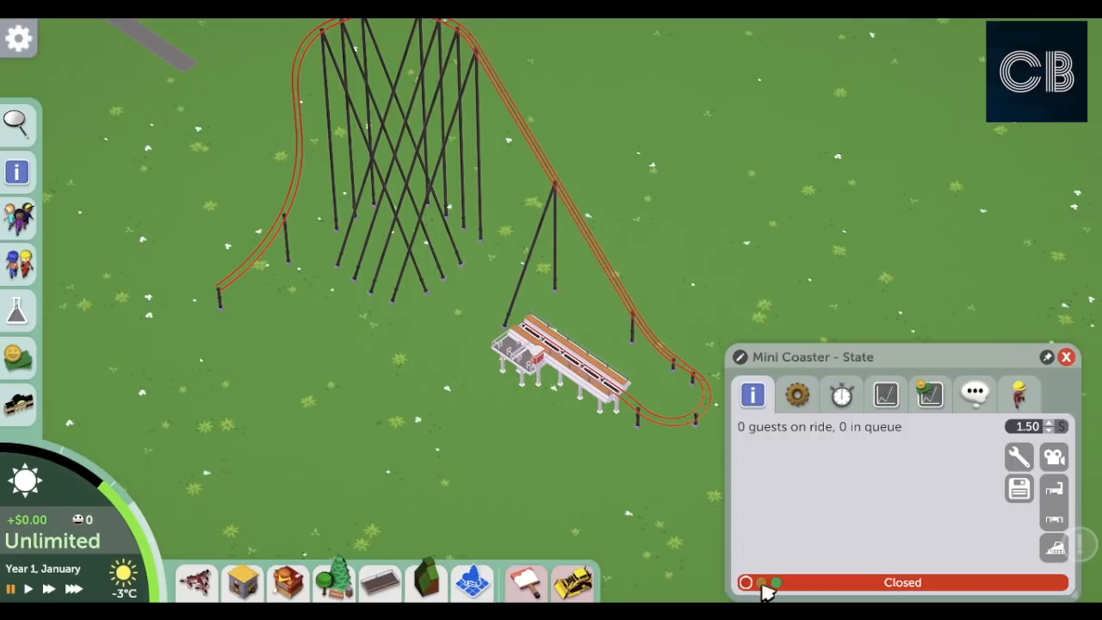
pyautogui.click(775, 582)
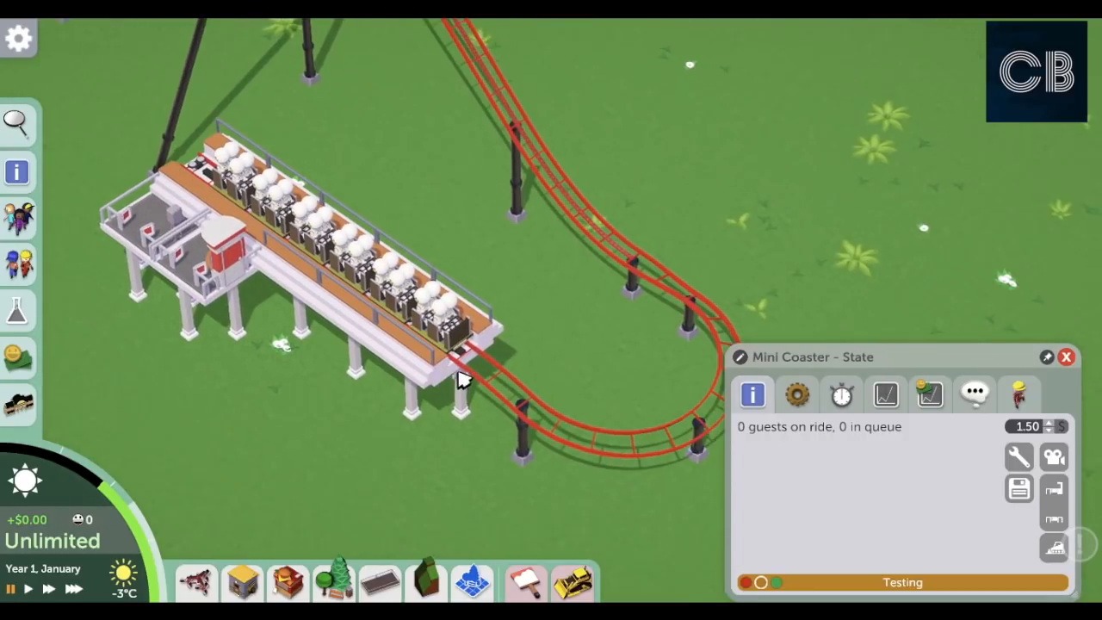
pyautogui.moveTo(551, 490)
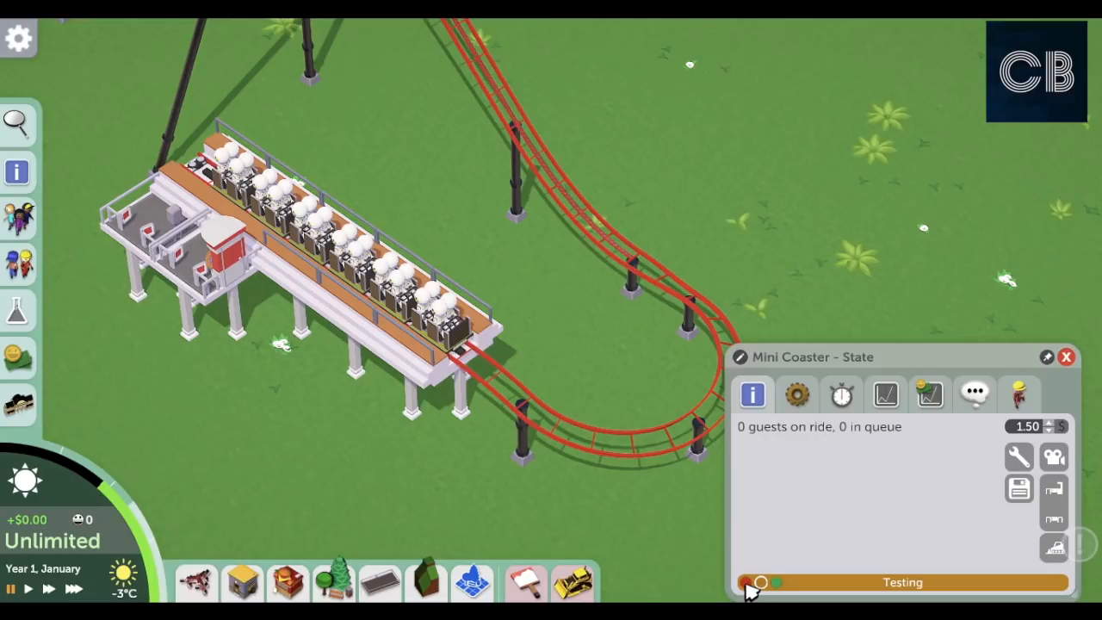
pyautogui.moveTo(402, 323)
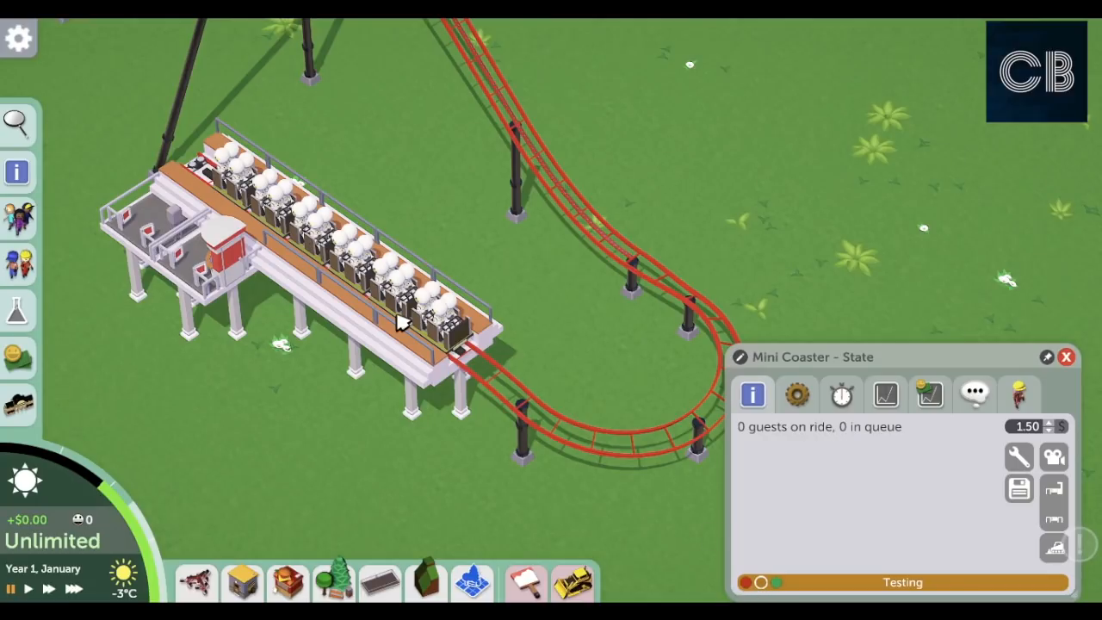
pyautogui.moveTo(879, 344)
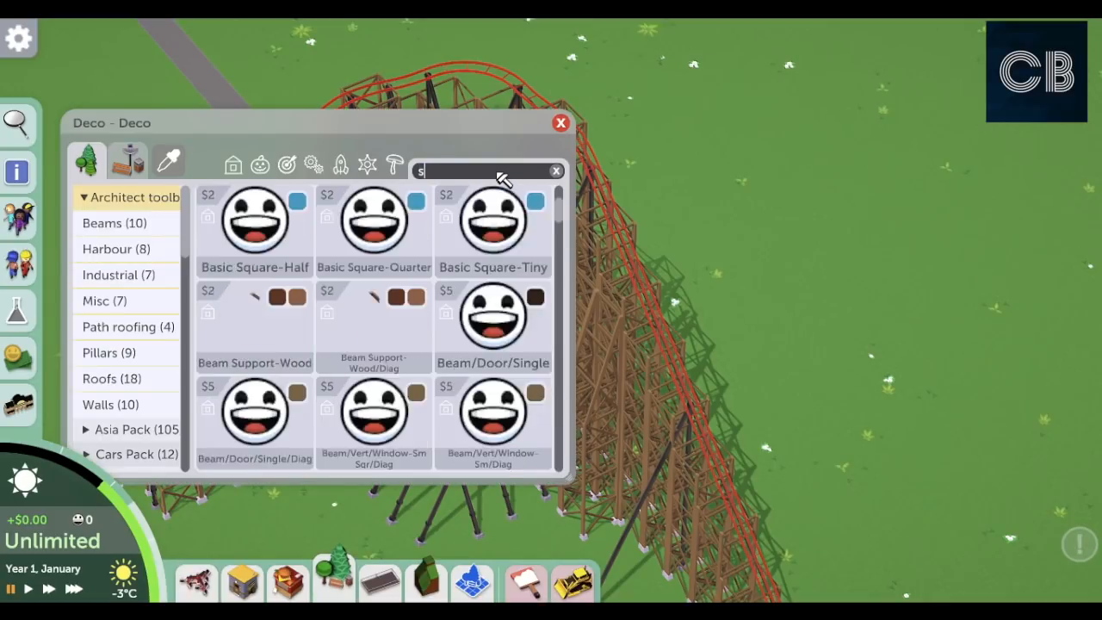
# - Search decorations for 'shrub', then re-expand the catalogue and clear the search
pyautogui.write('hrub')
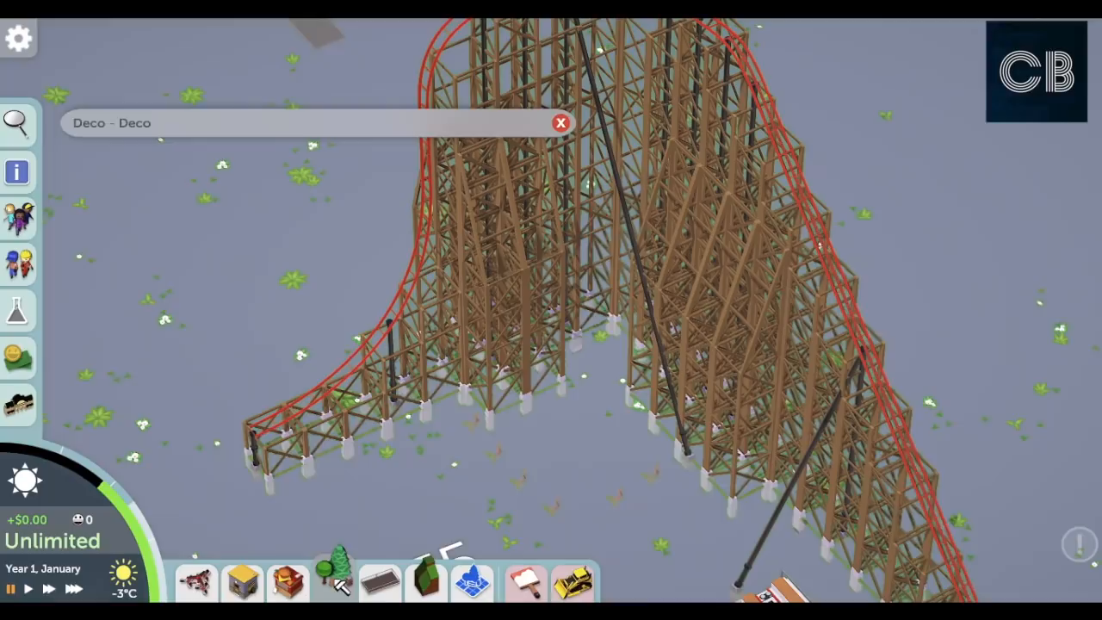
pyautogui.click(561, 123)
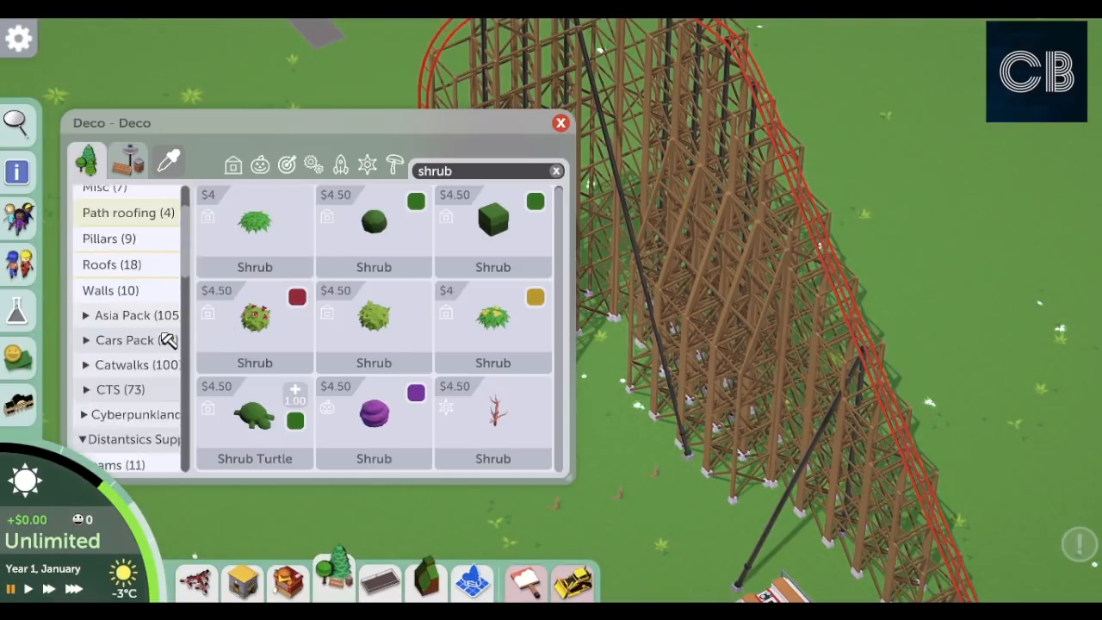
pyautogui.click(117, 194)
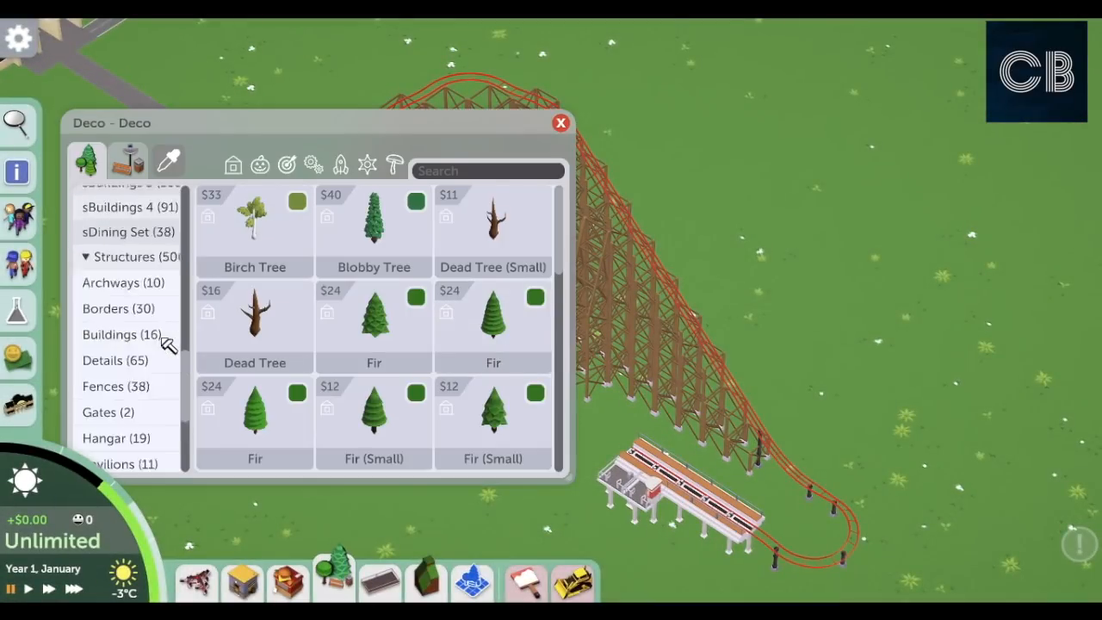
# - Scroll down the Deco category list to reach the CTS pack
pyautogui.scroll(-3)
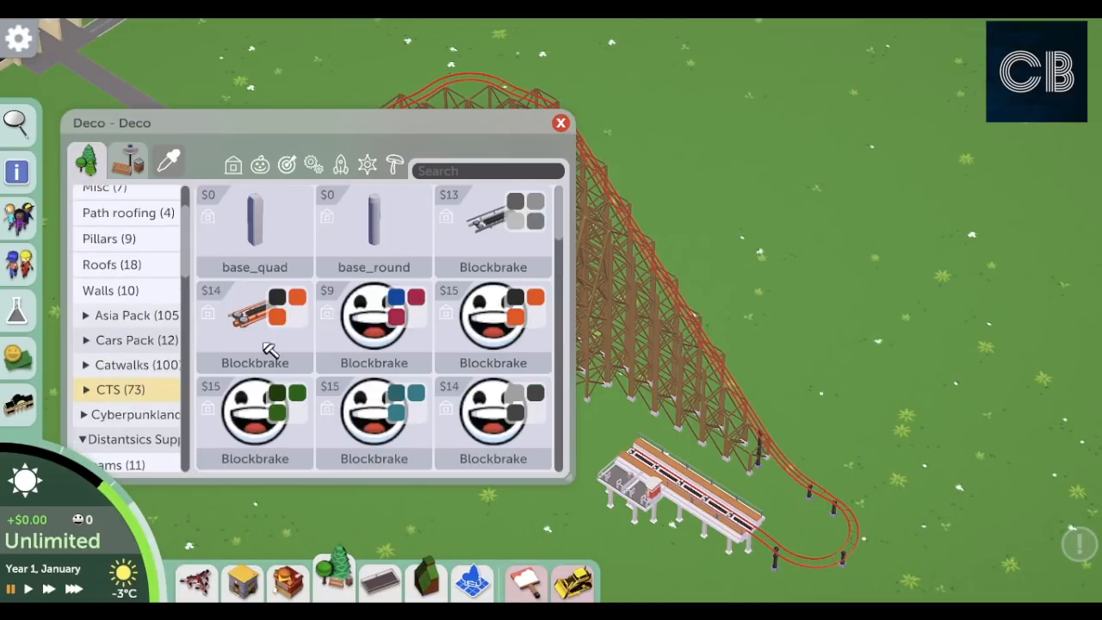
pyautogui.scroll(-3)
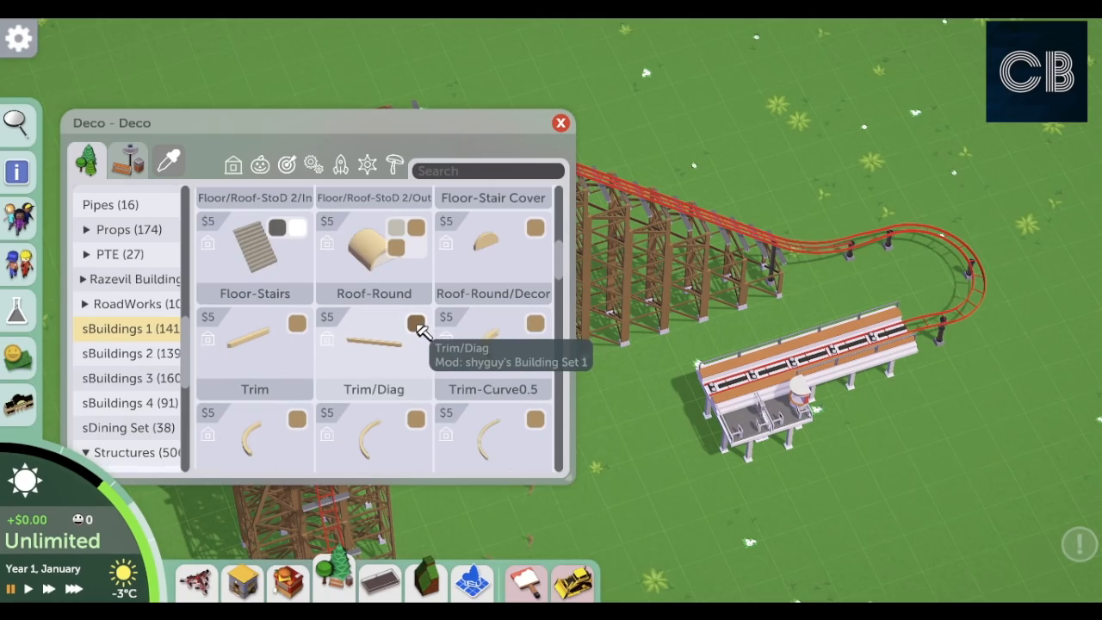
# - Select the Trim/Diag piece's colour swatch to recolour it grey (#6E6A6A)
pyautogui.click(560, 122)
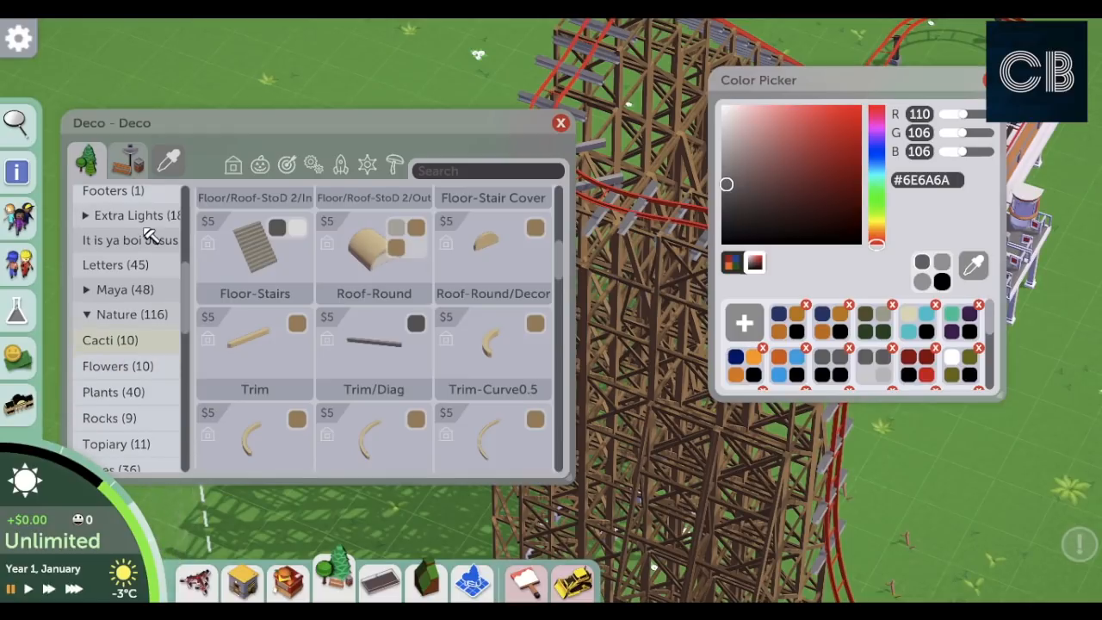
# - Scroll the decoration catalogue down toward the sBuildings 3 plank set
pyautogui.scroll(-3)
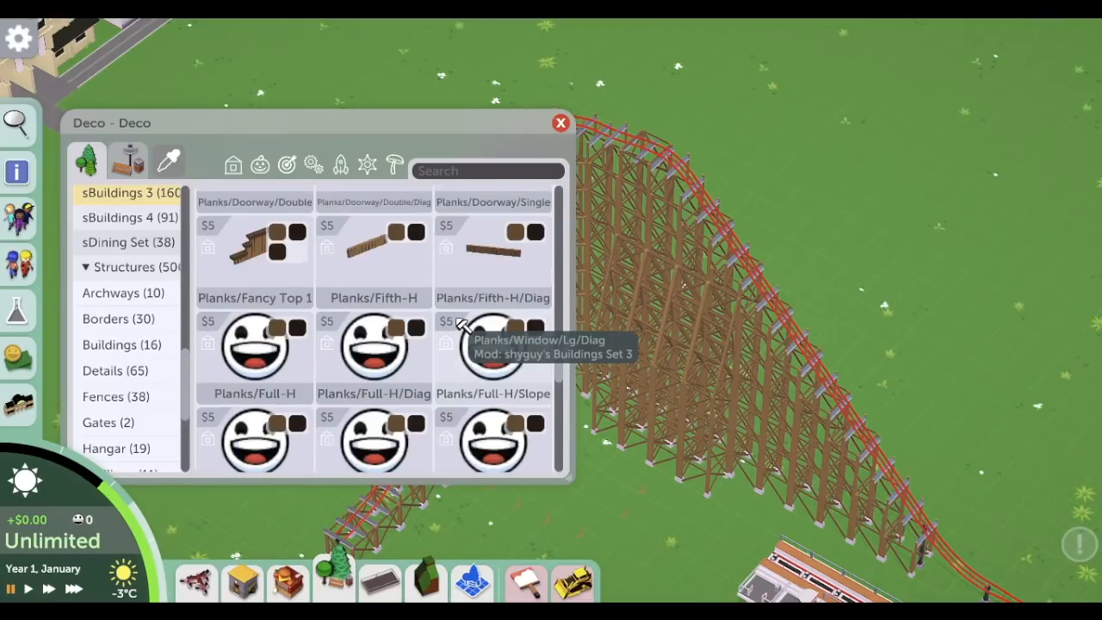
# - Close the decoration catalogue once supports, beams and catwalks line the lift hill
pyautogui.click(560, 123)
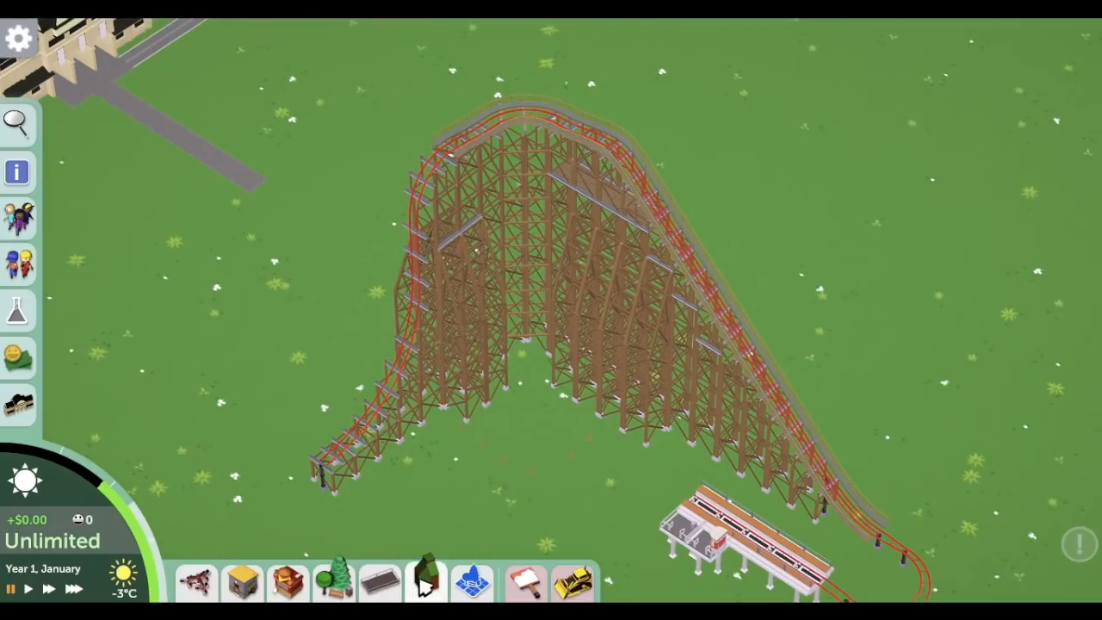
# - Choose a grey texture from the terrain painting options to lay beneath the supports
pyautogui.click(425, 581)
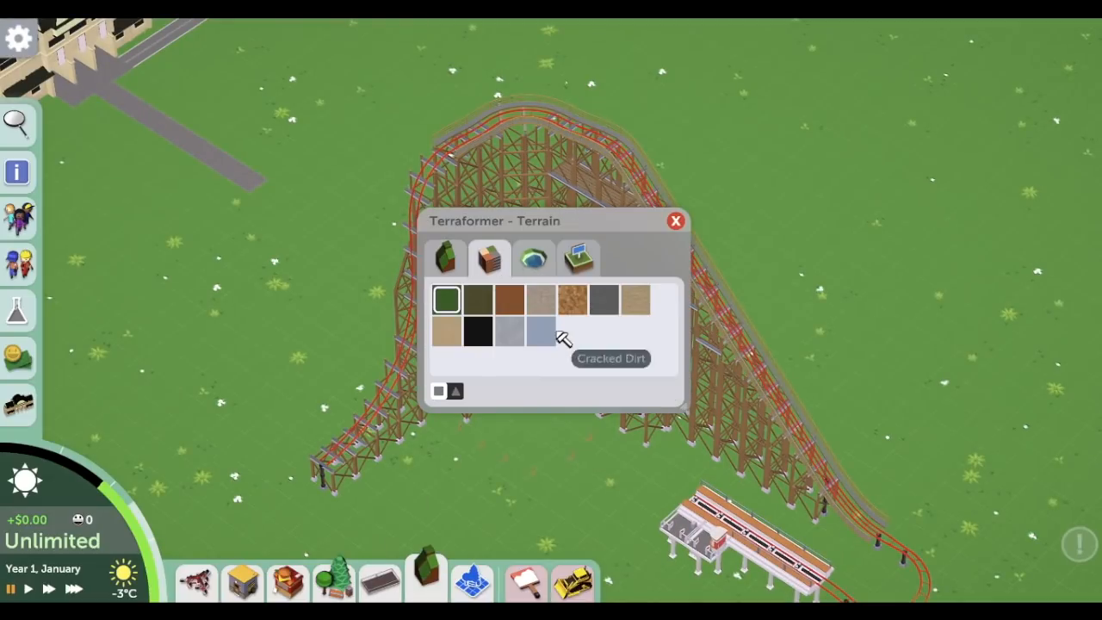
pyautogui.click(676, 220)
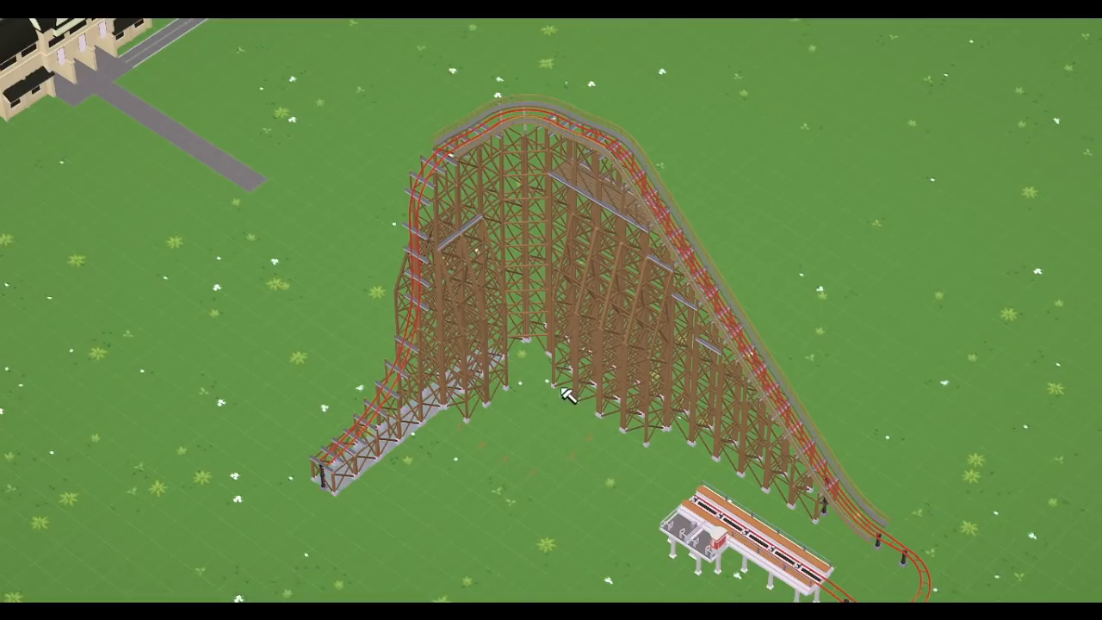
pyautogui.moveTo(684, 430)
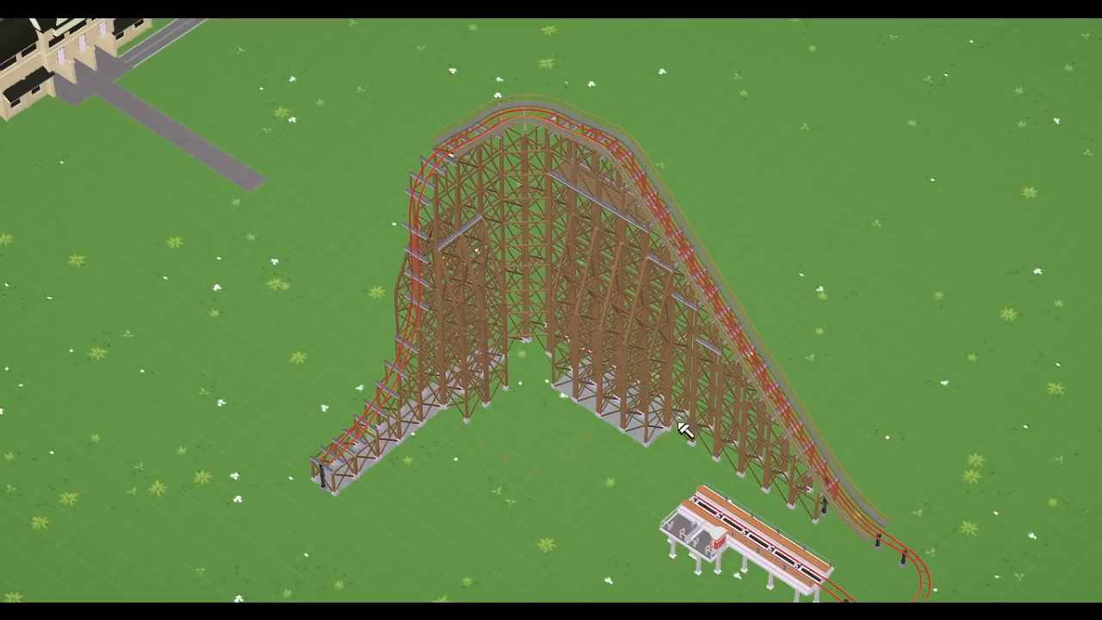